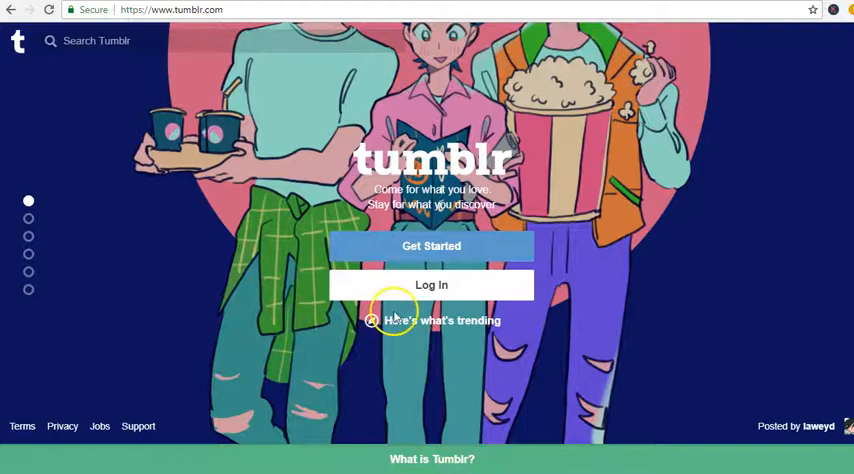
pyautogui.moveTo(600, 336)
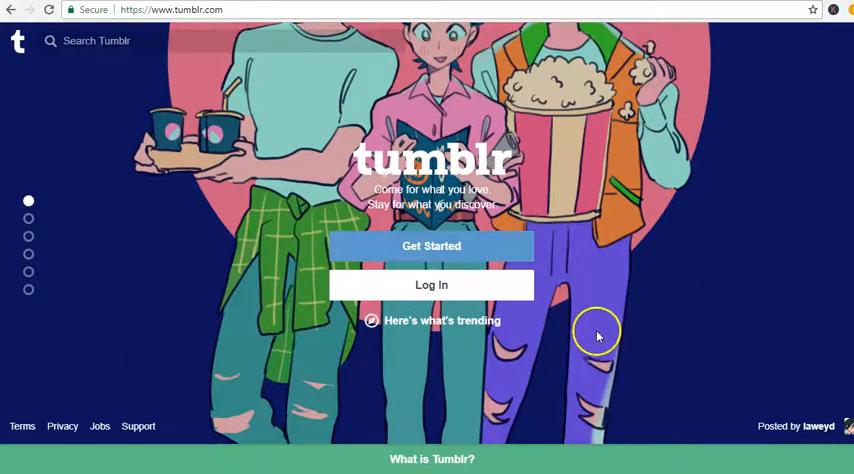
pyautogui.moveTo(604, 358)
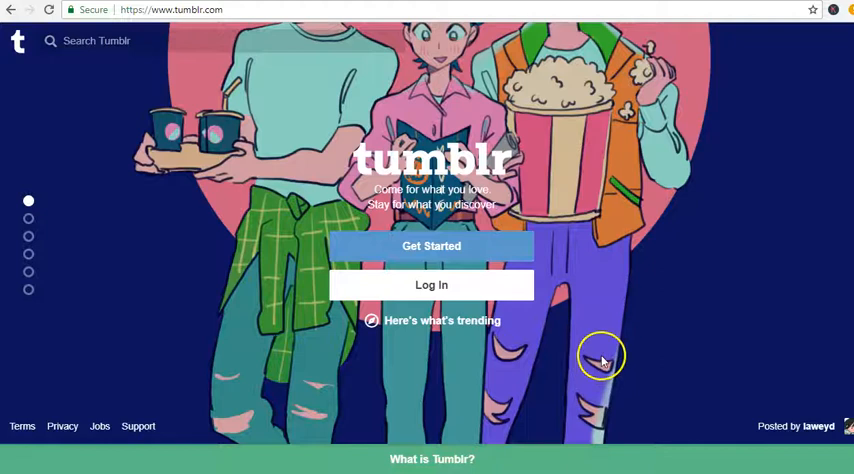
pyautogui.moveTo(604, 360)
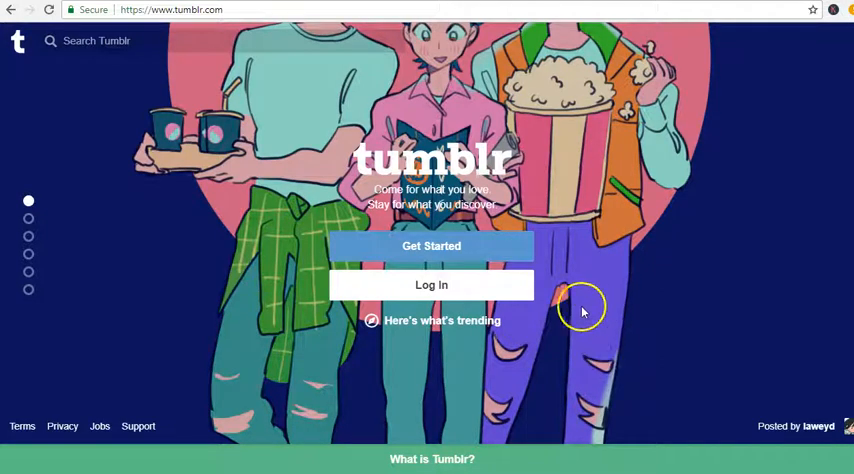
pyautogui.moveTo(832, 316)
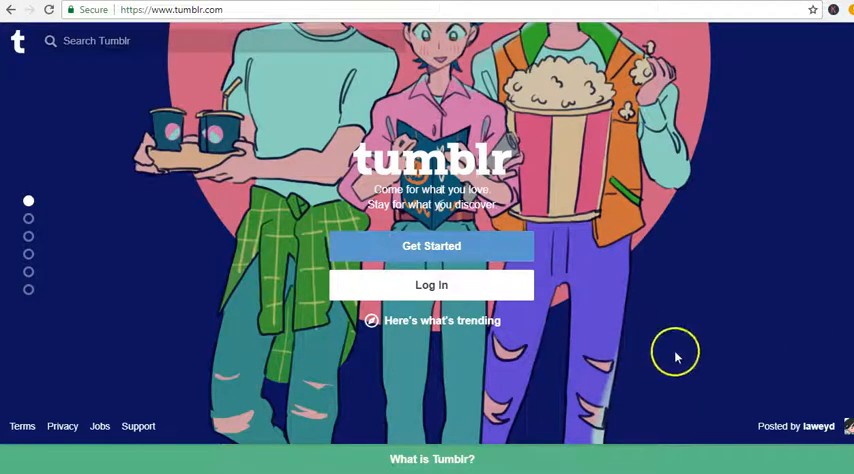
pyautogui.moveTo(558, 404)
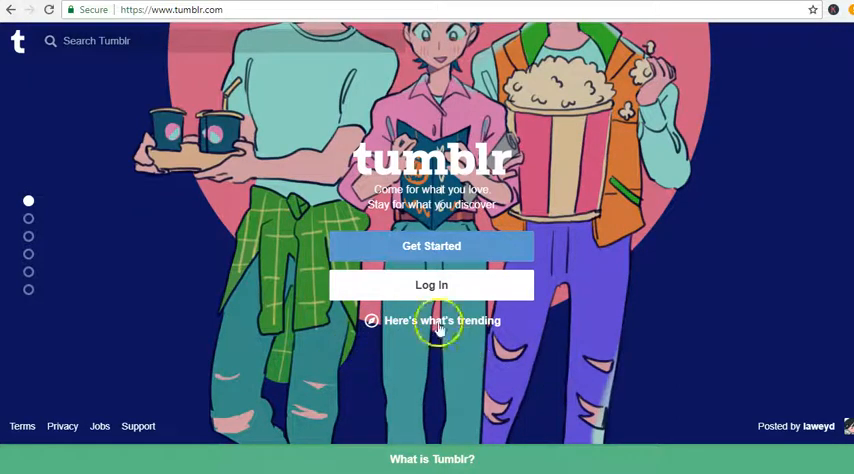
pyautogui.moveTo(464, 360)
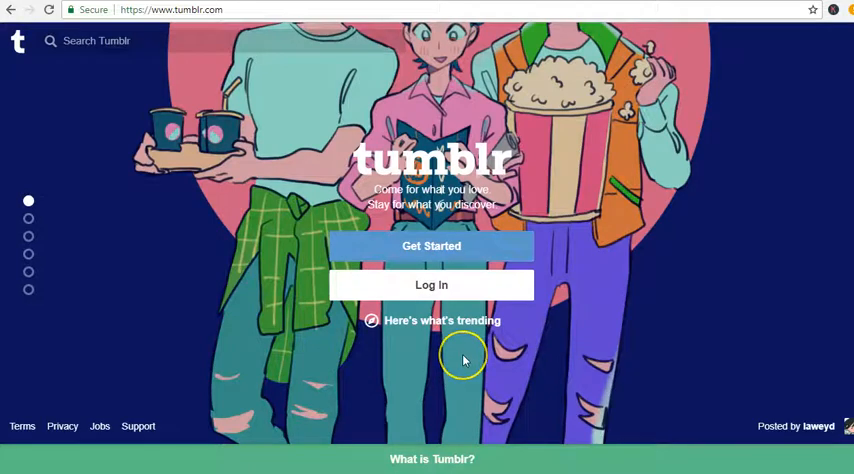
pyautogui.moveTo(698, 352)
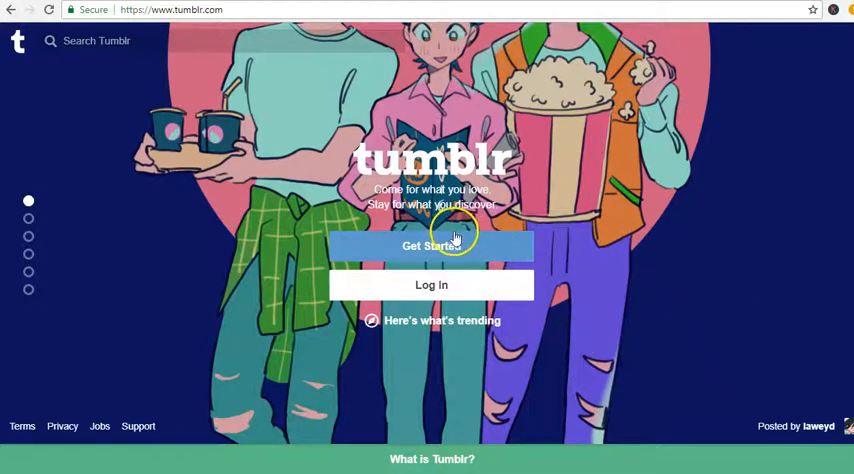
pyautogui.moveTo(796, 262)
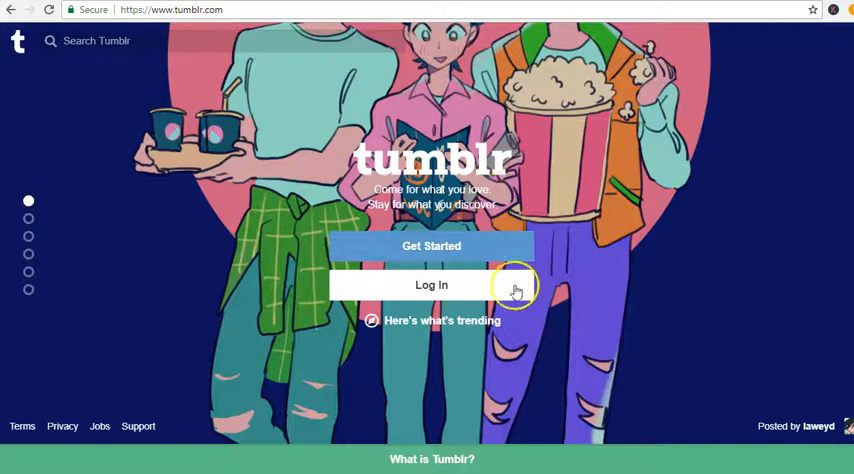
pyautogui.moveTo(470, 262)
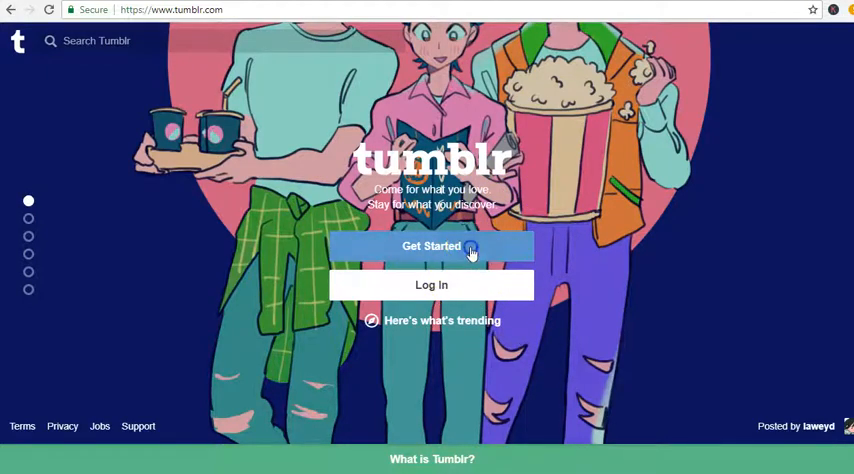
pyautogui.moveTo(558, 300)
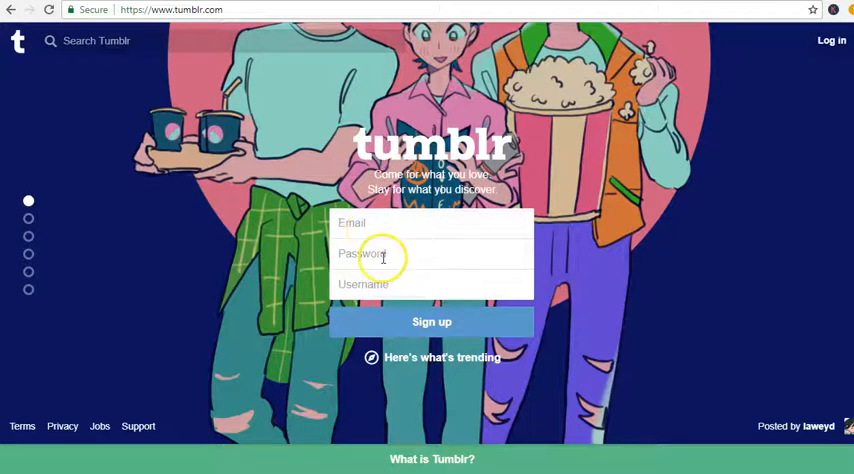
pyautogui.moveTo(392, 222)
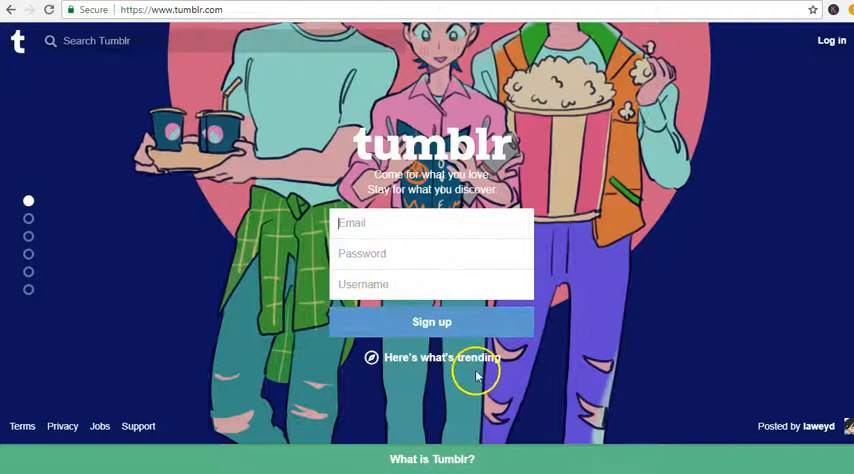
pyautogui.moveTo(320, 444)
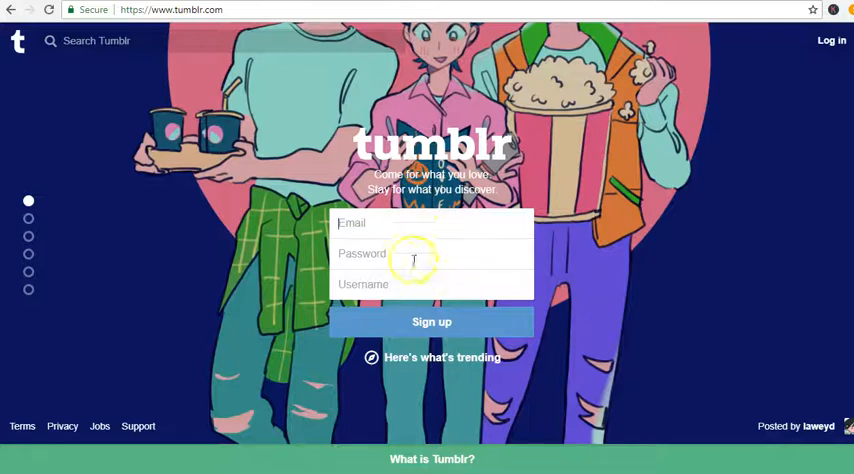
pyautogui.moveTo(424, 368)
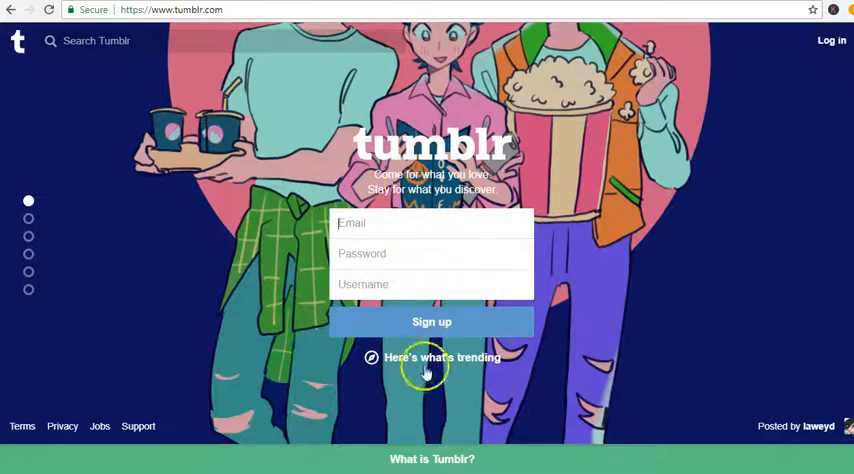
pyautogui.moveTo(620, 322)
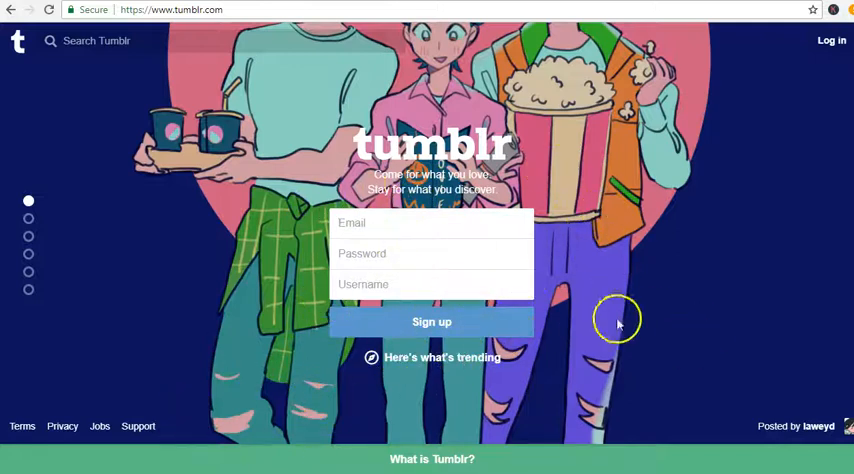
pyautogui.moveTo(646, 352)
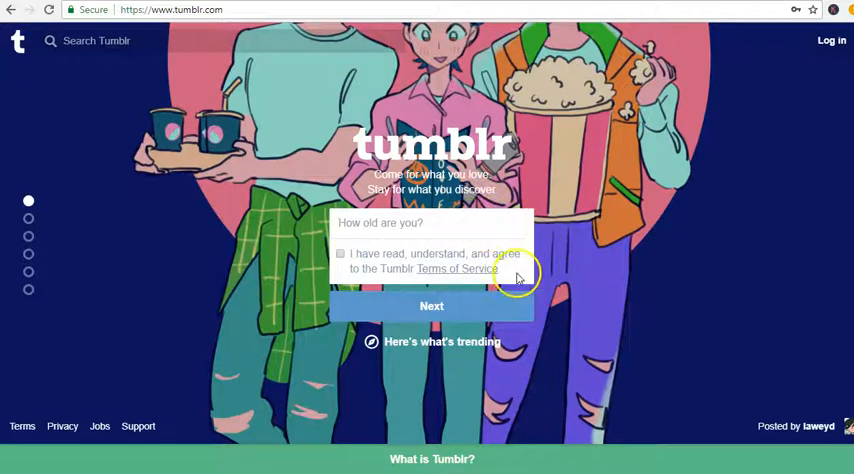
pyautogui.moveTo(516, 312)
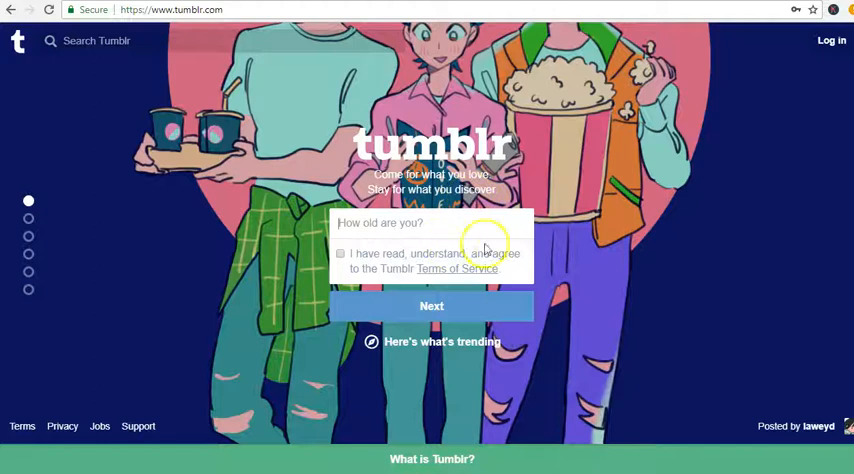
# - Submit the sign-up form to reach the age and Terms of Service step
pyautogui.click(434, 224)
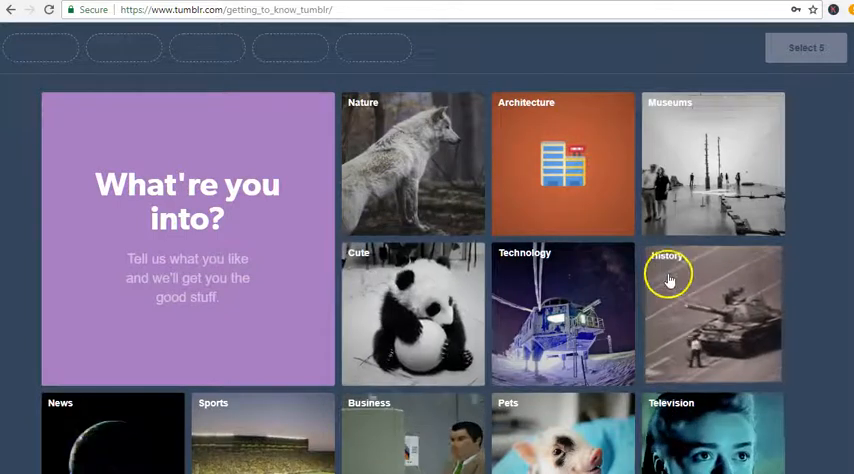
pyautogui.moveTo(442, 312)
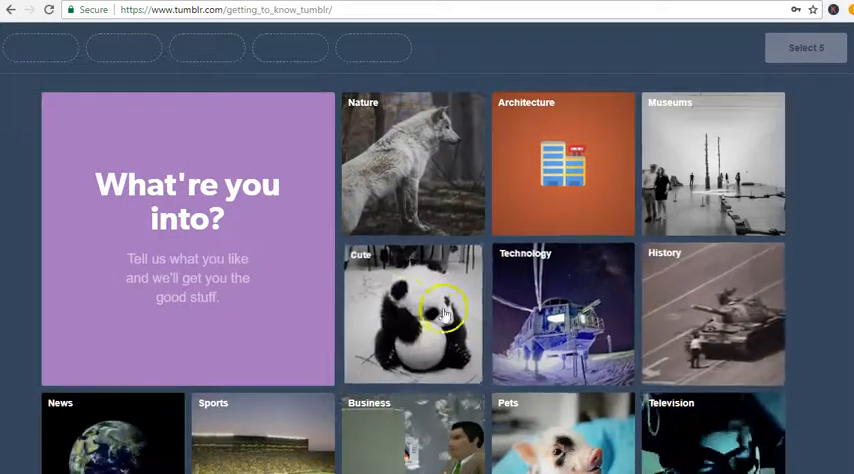
pyautogui.moveTo(504, 324)
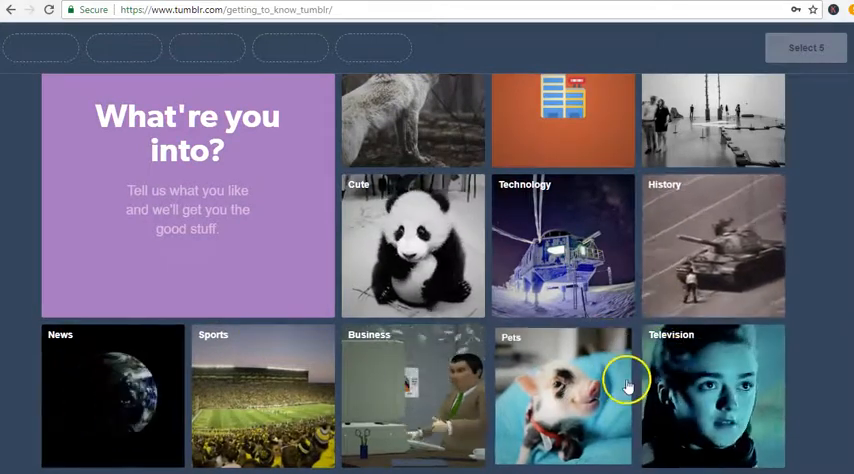
# - Pick Design and Handmade as interests from the topic tiles
pyautogui.scroll(-3)
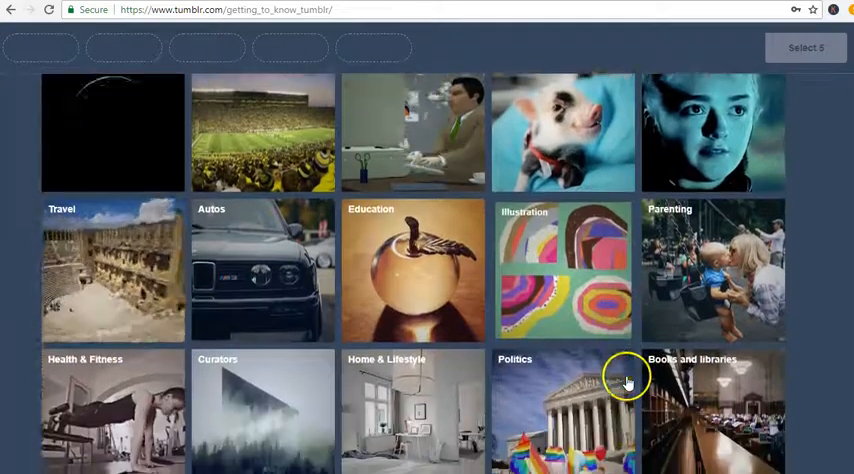
pyautogui.scroll(-3)
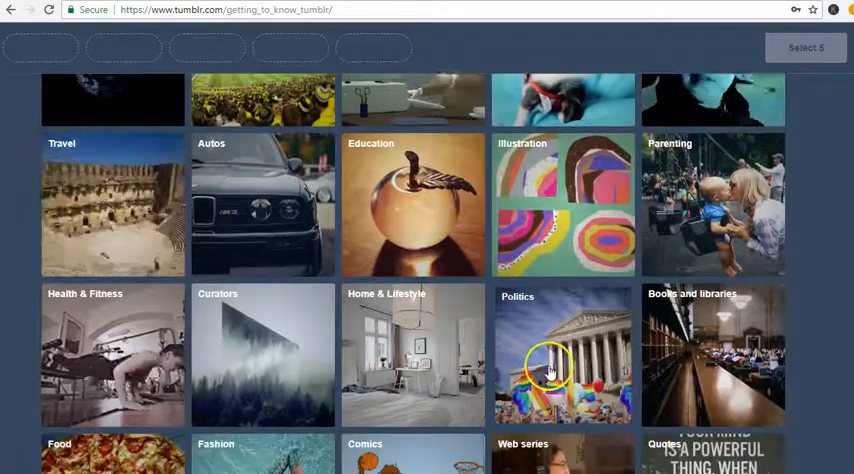
pyautogui.moveTo(808, 48)
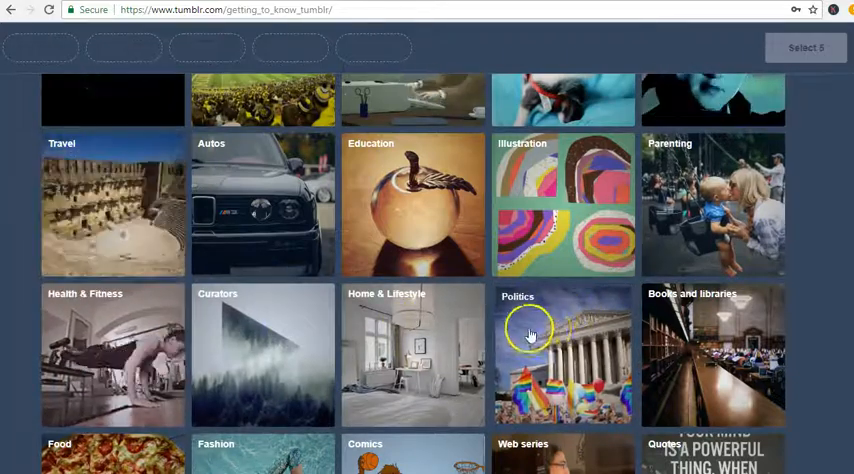
pyautogui.scroll(-3)
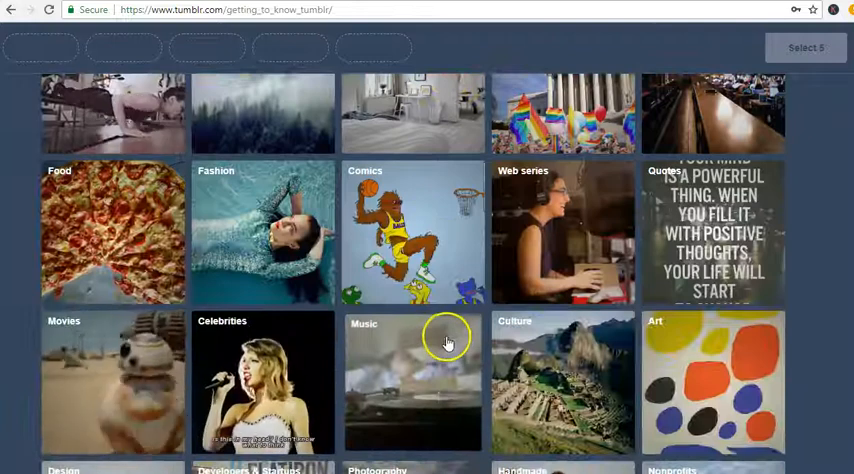
pyautogui.scroll(-3)
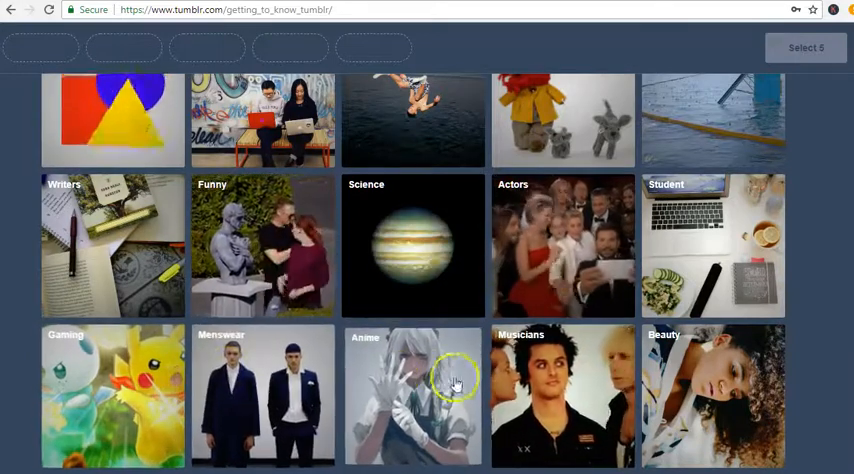
pyautogui.moveTo(572, 272)
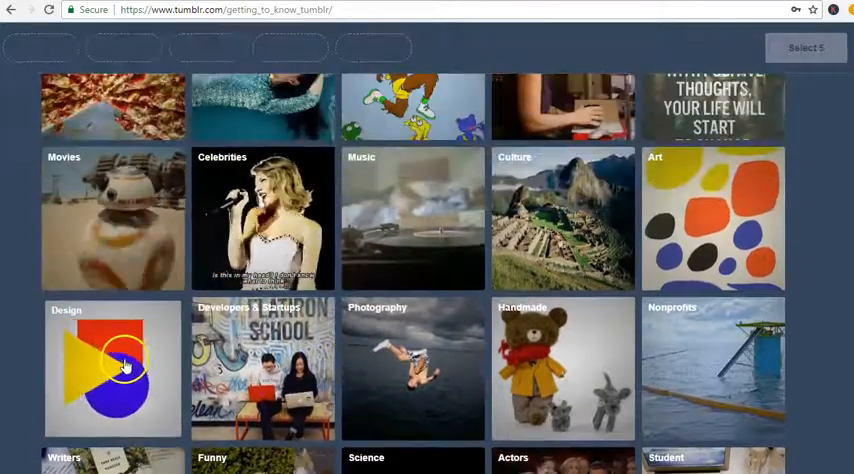
pyautogui.click(118, 368)
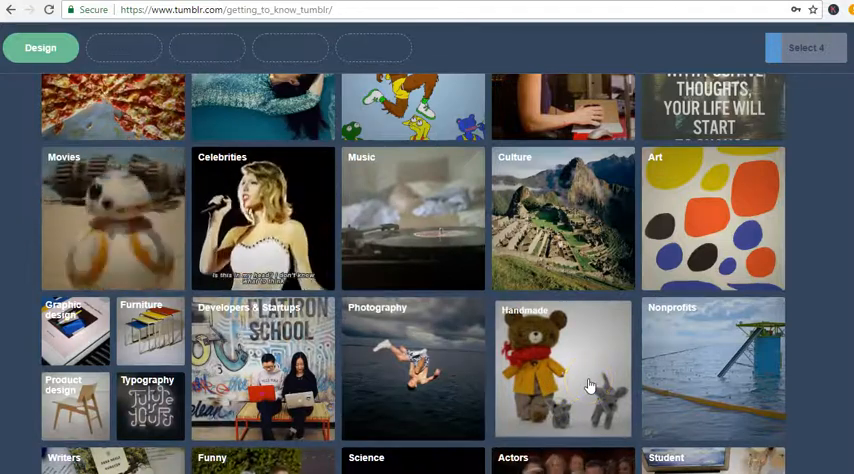
pyautogui.click(562, 370)
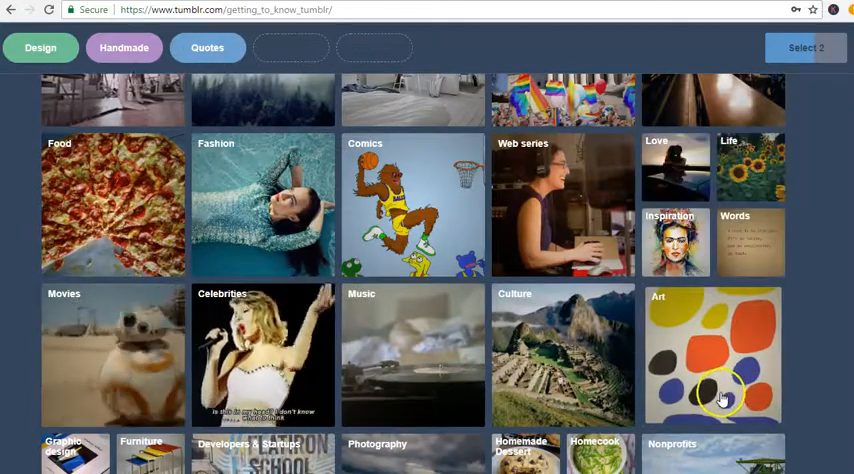
pyautogui.moveTo(722, 150)
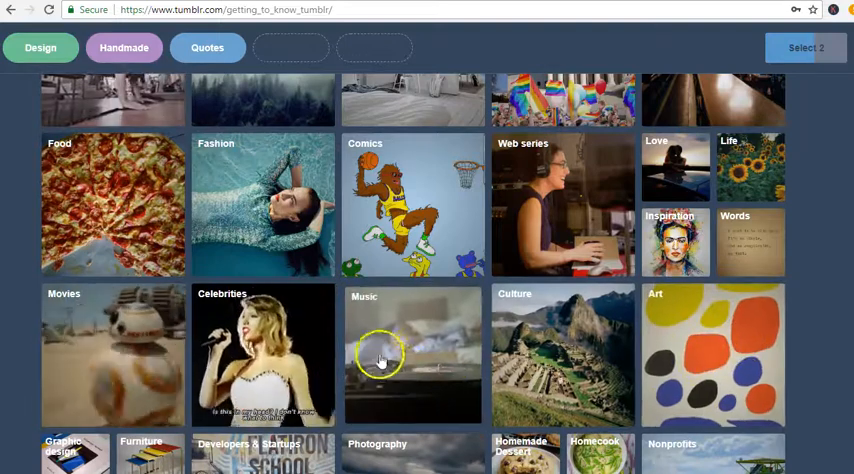
# - Pick Health & Fitness as an interest and continue with Next to the dashboard
pyautogui.scroll(-3)
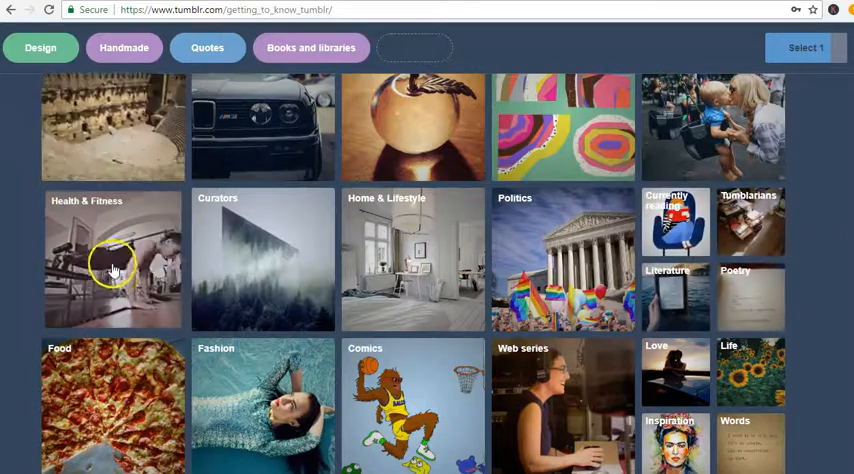
pyautogui.click(112, 258)
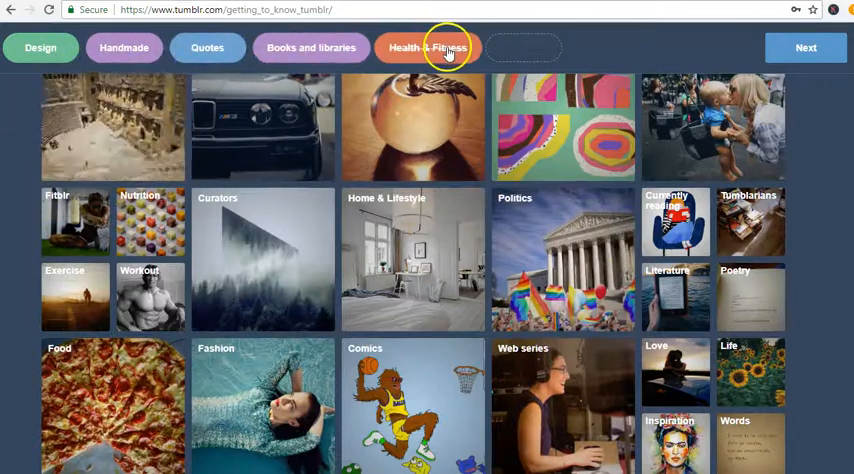
pyautogui.click(804, 48)
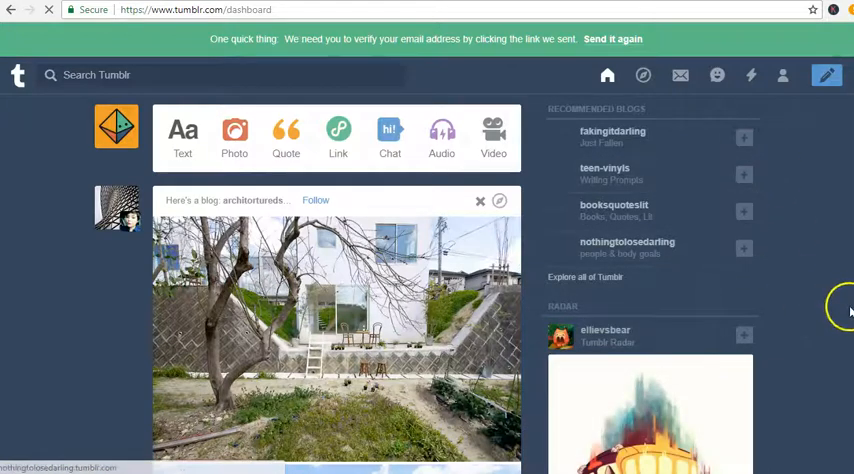
pyautogui.moveTo(716, 240)
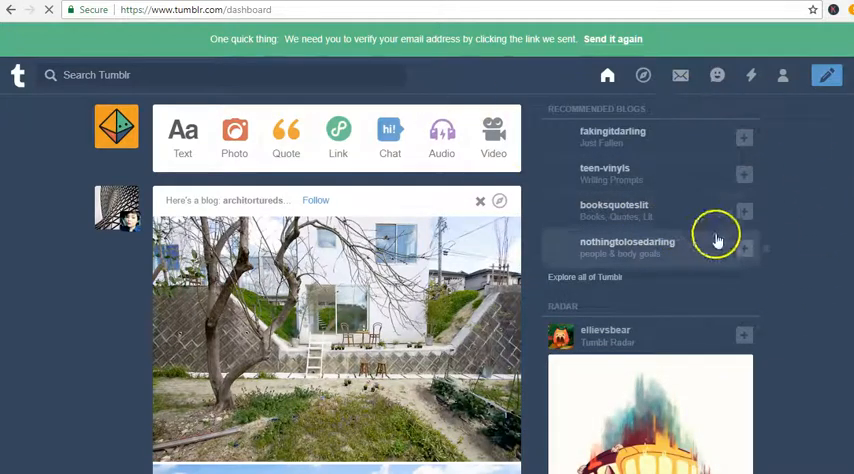
pyautogui.moveTo(320, 38)
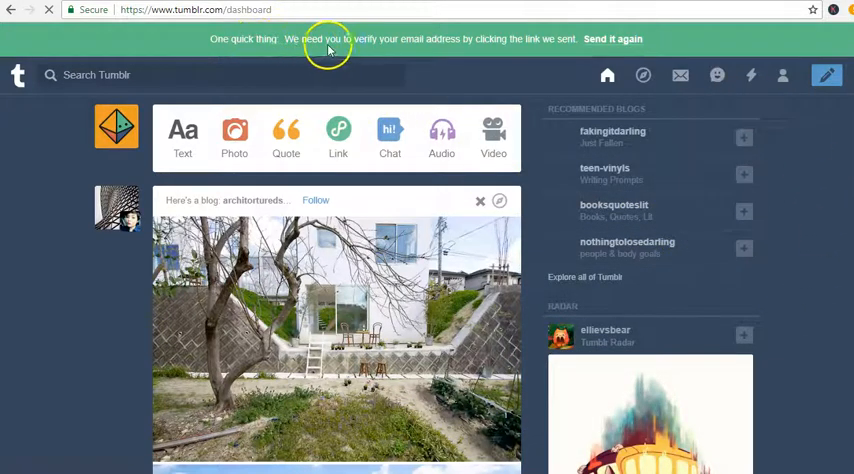
pyautogui.moveTo(596, 52)
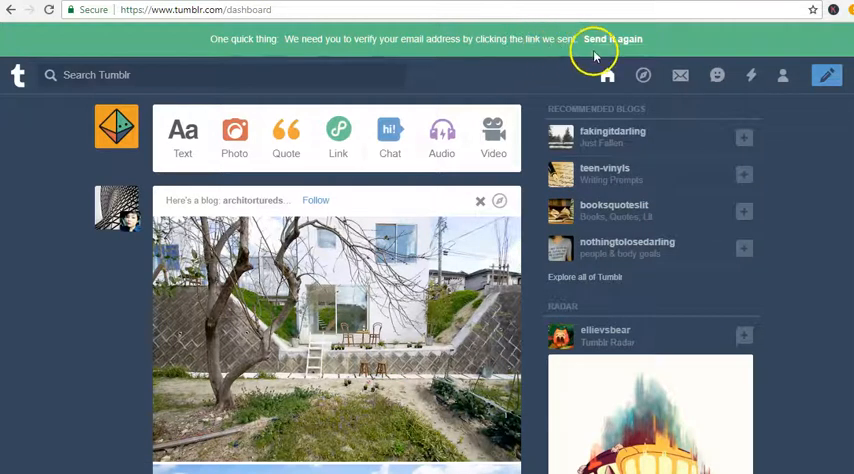
pyautogui.moveTo(780, 326)
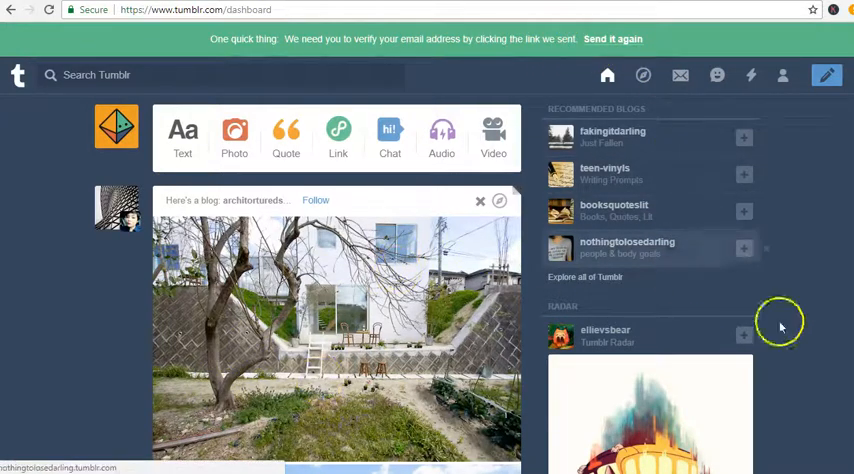
pyautogui.moveTo(806, 312)
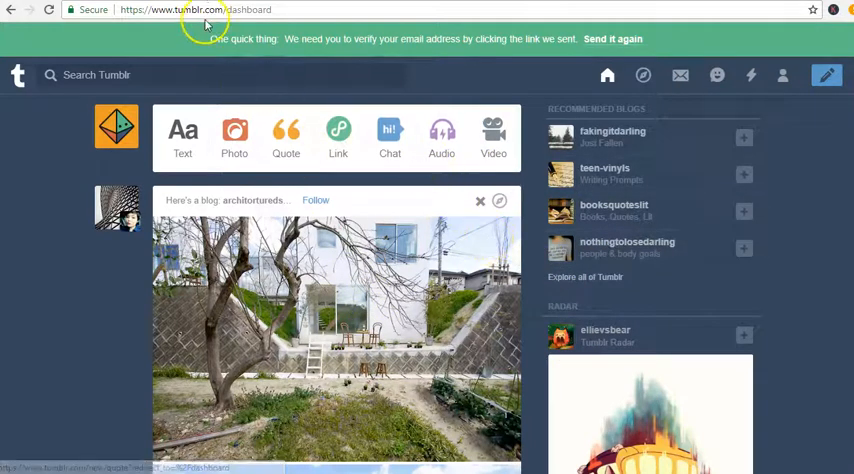
pyautogui.moveTo(386, 212)
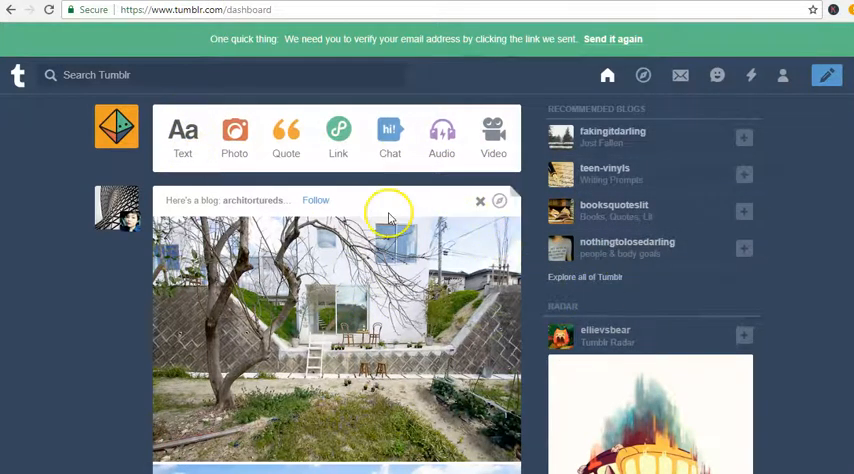
pyautogui.moveTo(182, 130)
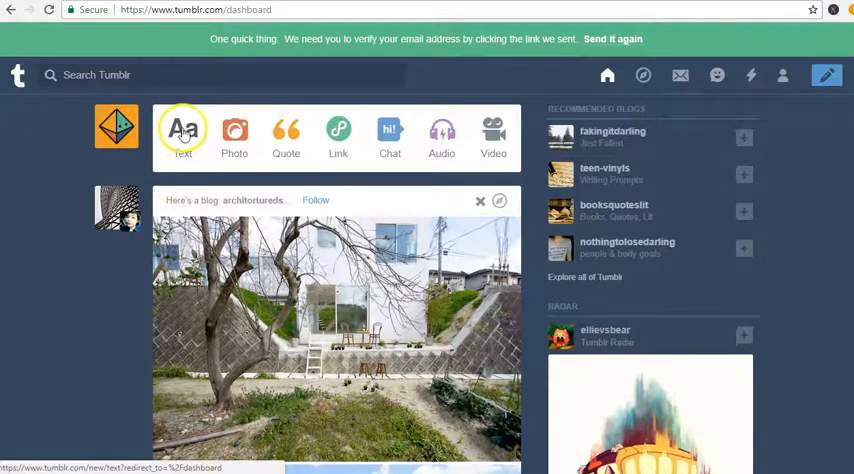
pyautogui.moveTo(186, 158)
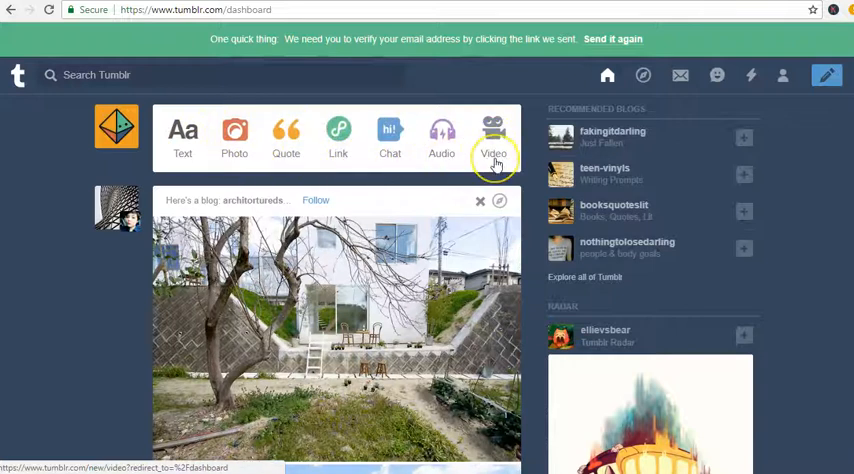
pyautogui.moveTo(622, 136)
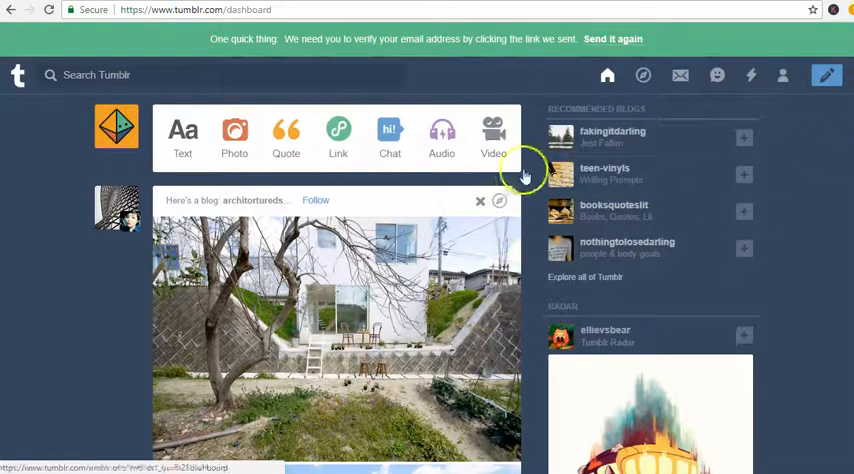
pyautogui.moveTo(512, 200)
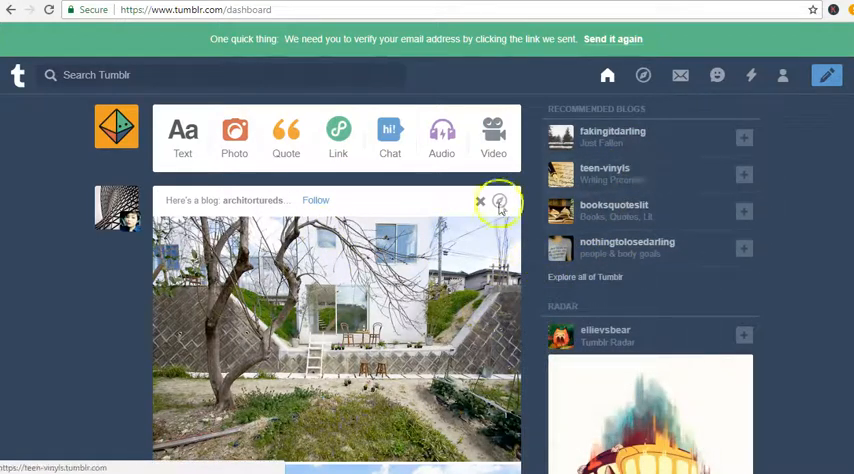
pyautogui.click(234, 132)
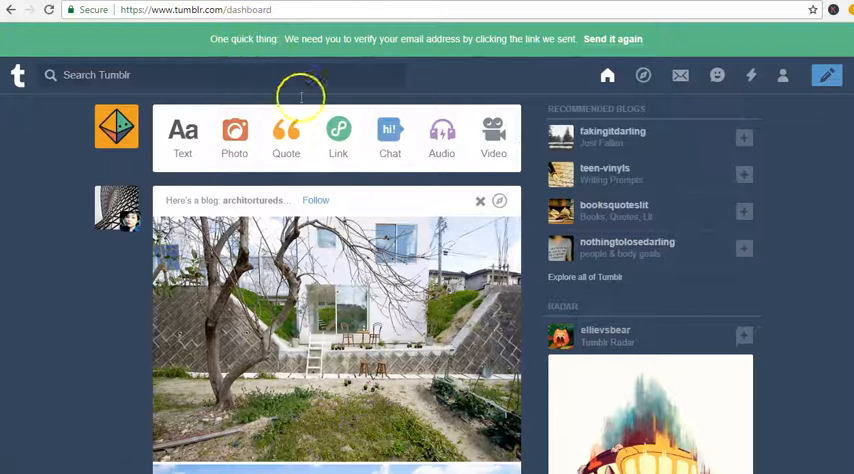
pyautogui.moveTo(466, 304)
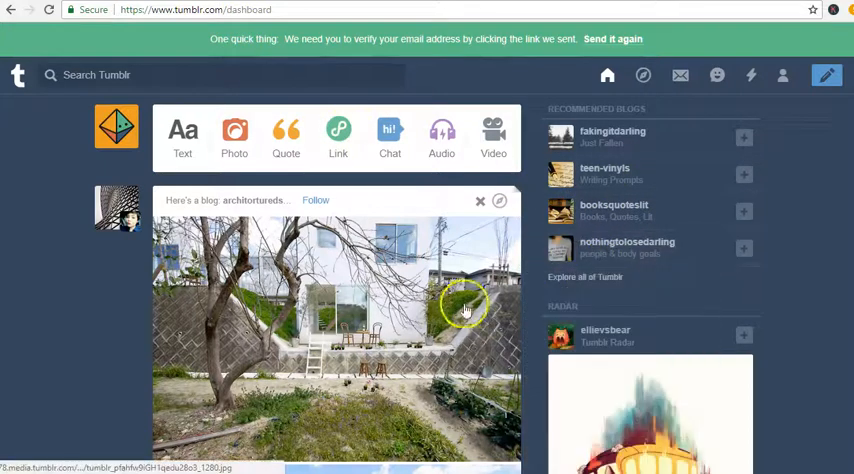
pyautogui.moveTo(434, 264)
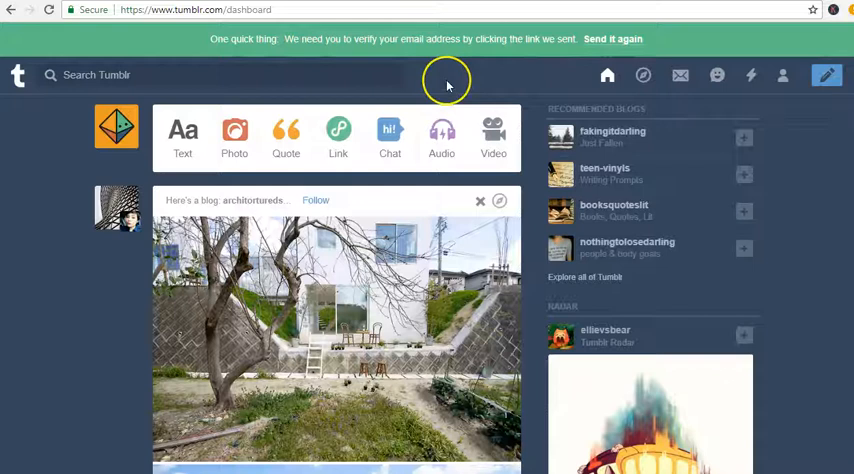
pyautogui.moveTo(448, 84)
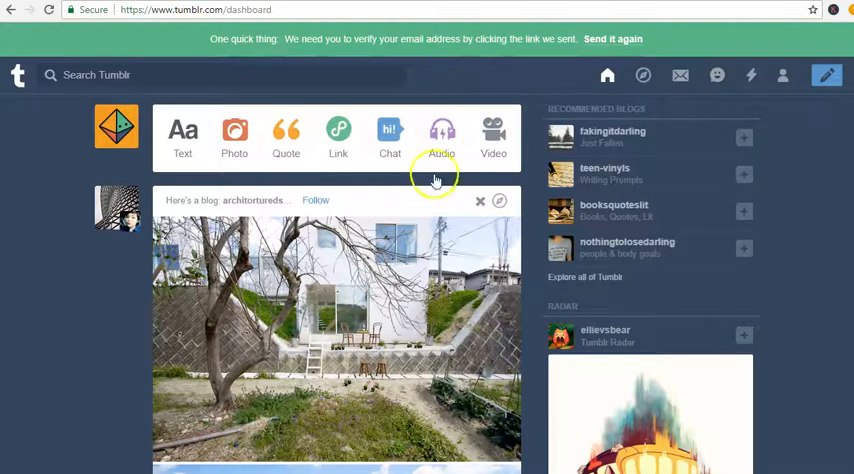
# - Bring up the 'Hey! You have a blog' appearance-customisation prompt over the dashboard
pyautogui.click(116, 128)
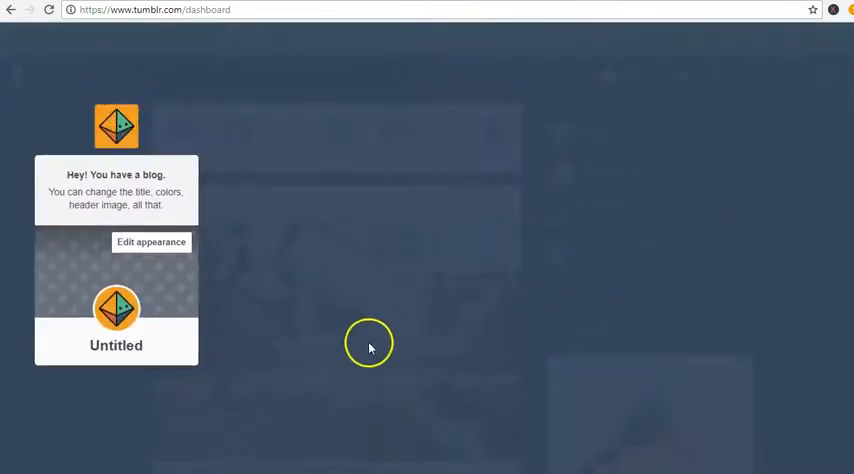
pyautogui.moveTo(488, 368)
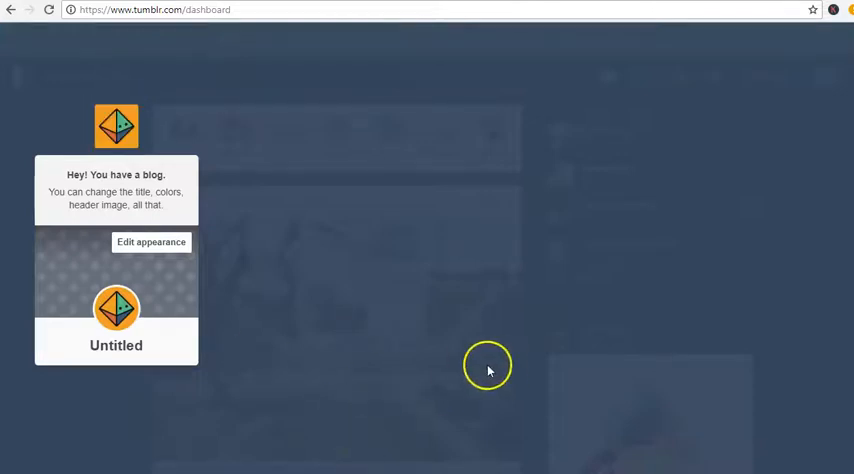
pyautogui.moveTo(264, 454)
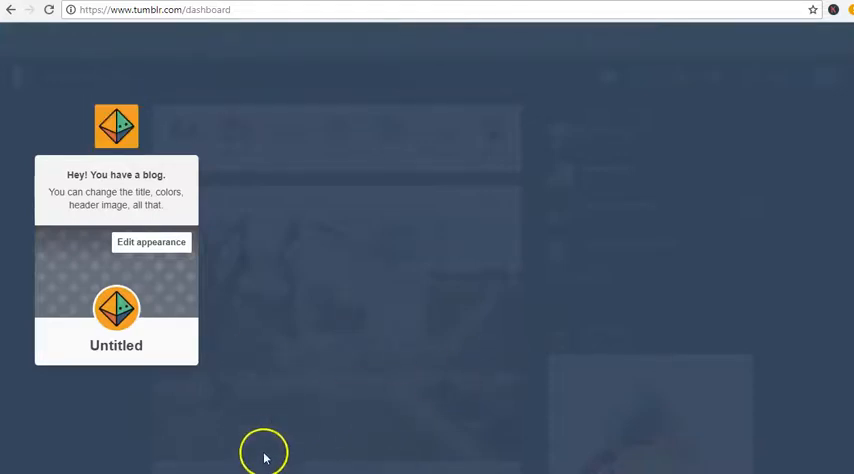